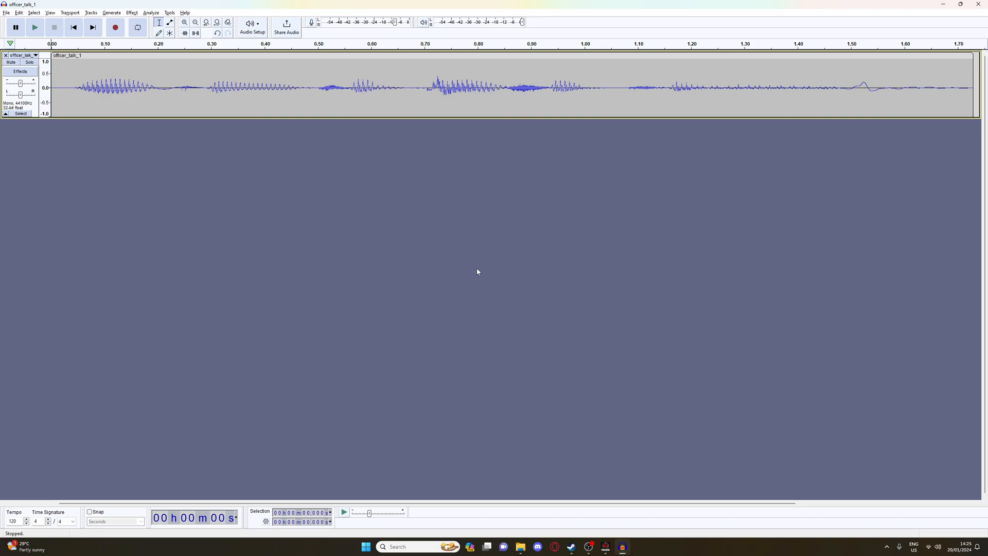
- Set the recording channels to stereo in the audio device options
{"action": "left_click", "coordinate": [35, 27]}
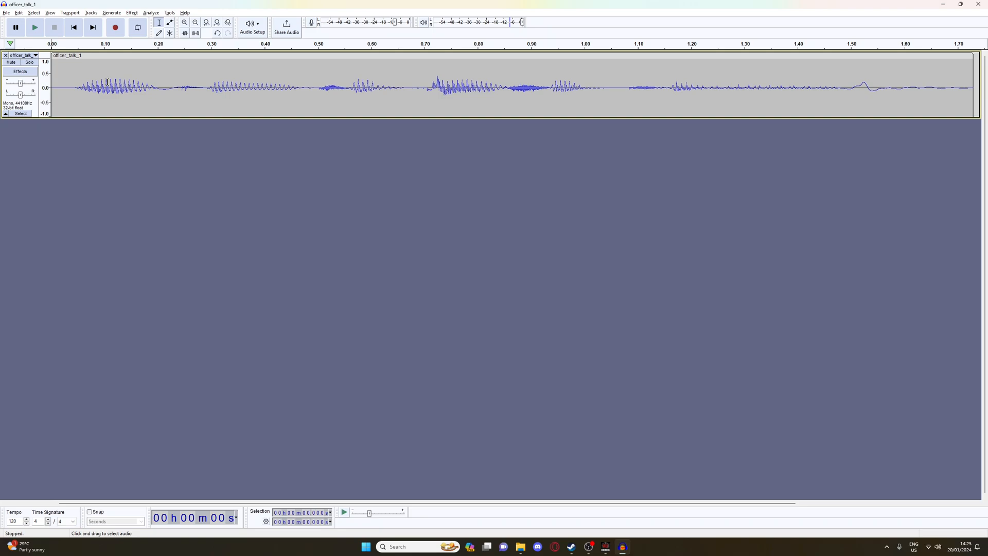
{"action": "mouse_move", "coordinate": [134, 55]}
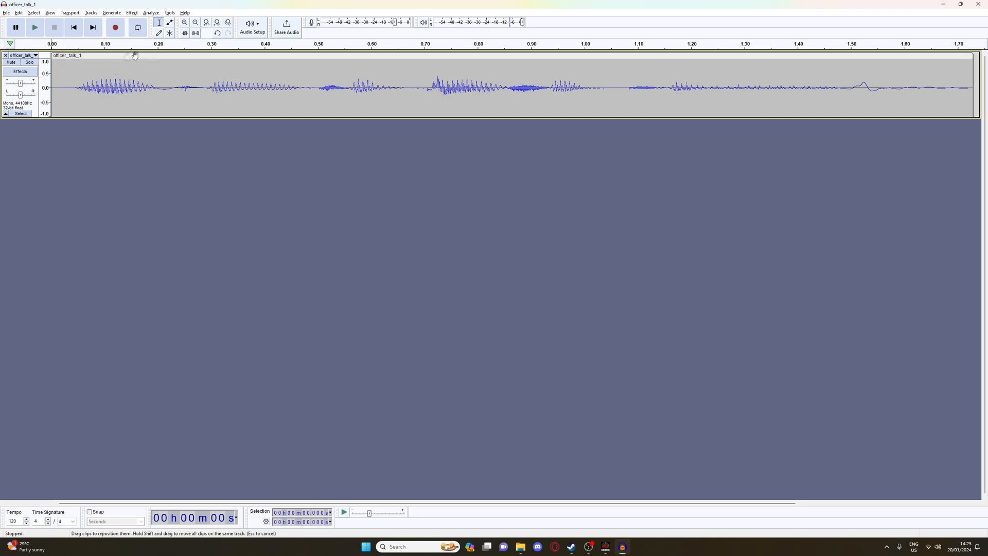
{"action": "left_click", "coordinate": [251, 27]}
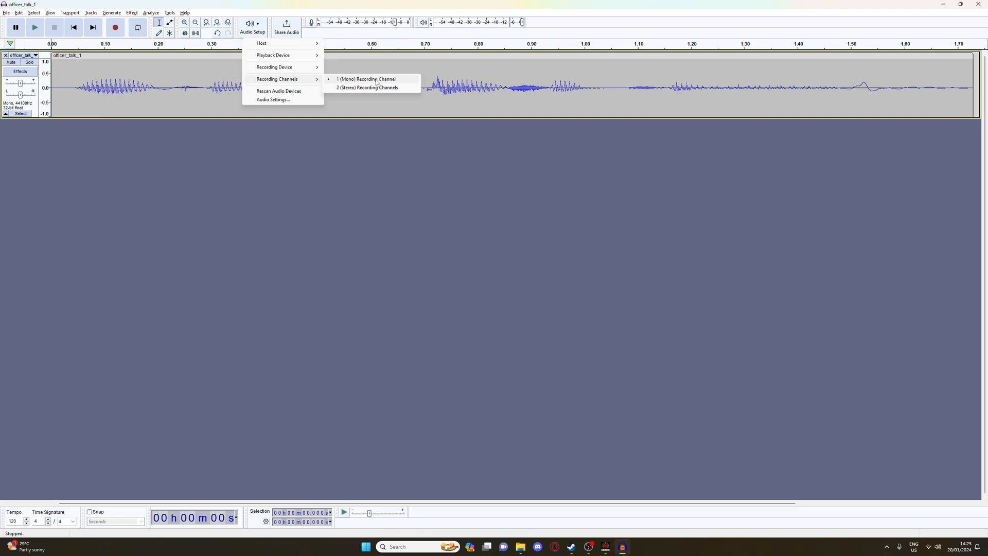
{"action": "mouse_move", "coordinate": [366, 87]}
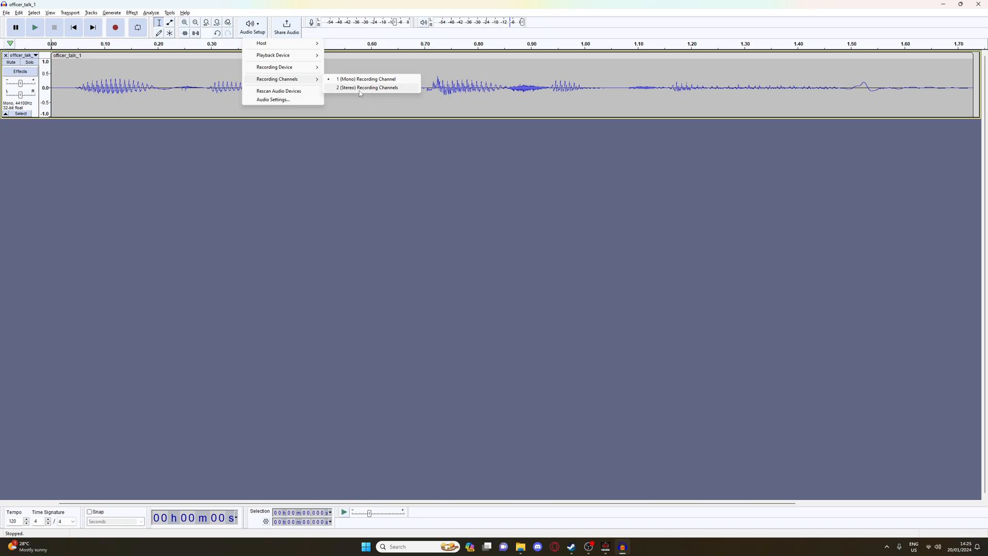
{"action": "left_click", "coordinate": [365, 79]}
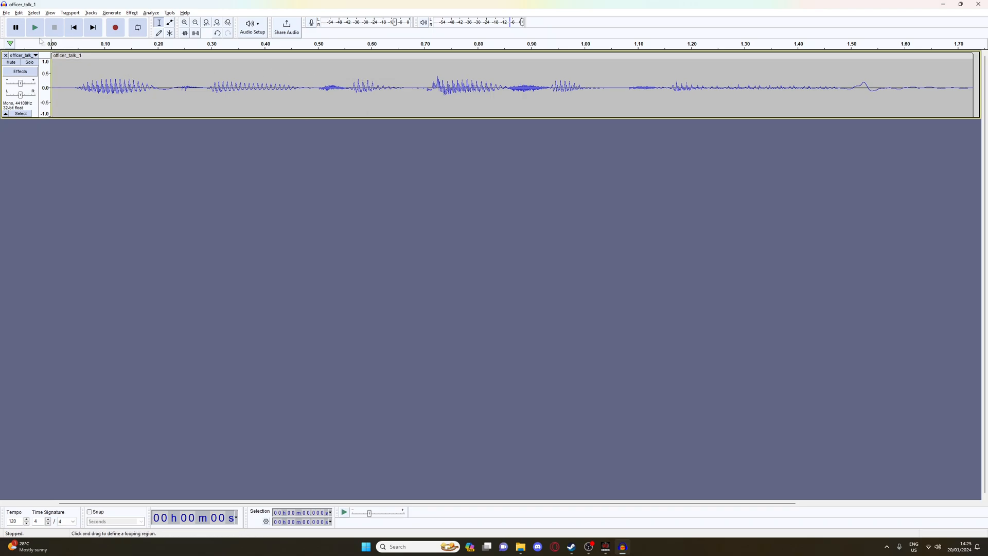
{"action": "mouse_move", "coordinate": [83, 105]}
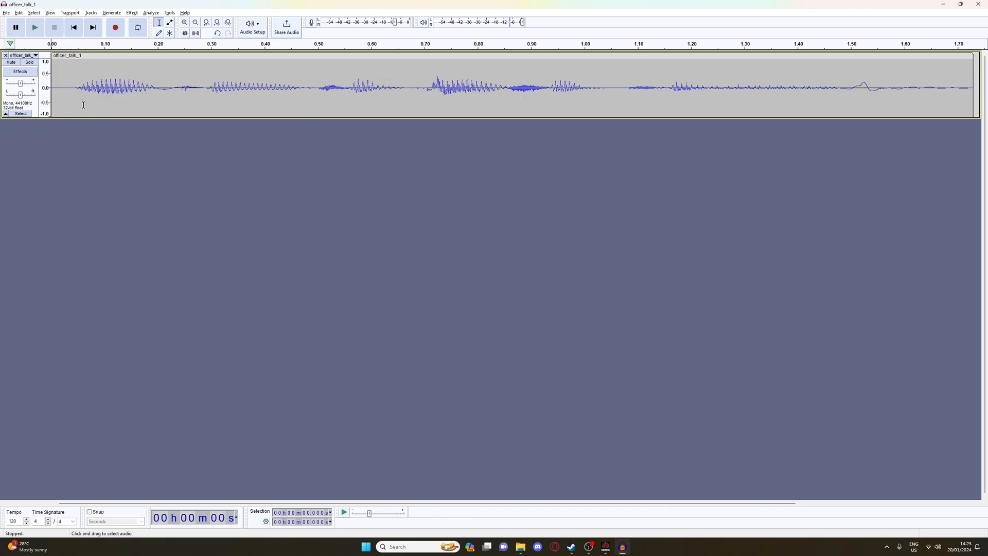
{"action": "mouse_move", "coordinate": [263, 83]}
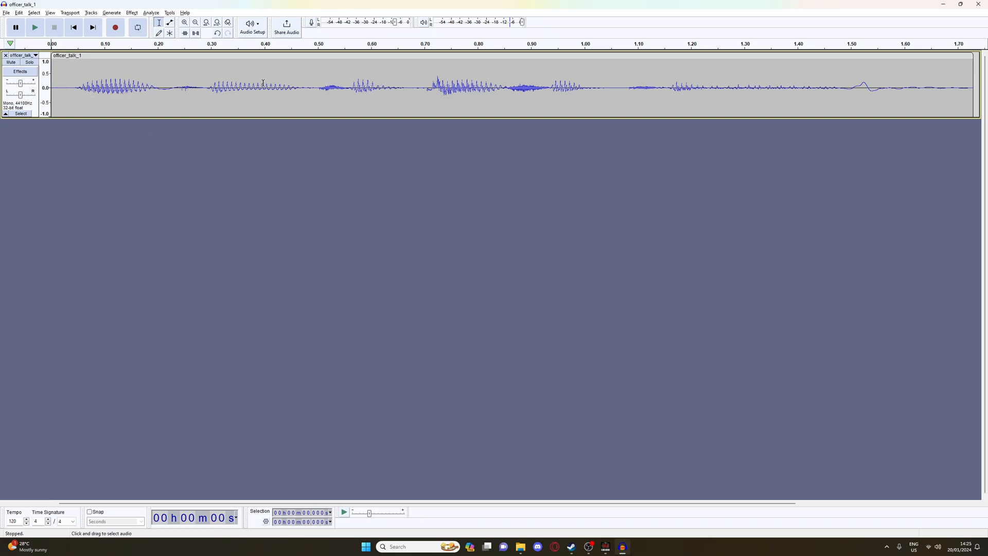
- Start exporting the recording with WAV (Microsoft) as the format and go to choose a save folder
{"action": "left_click", "coordinate": [7, 12]}
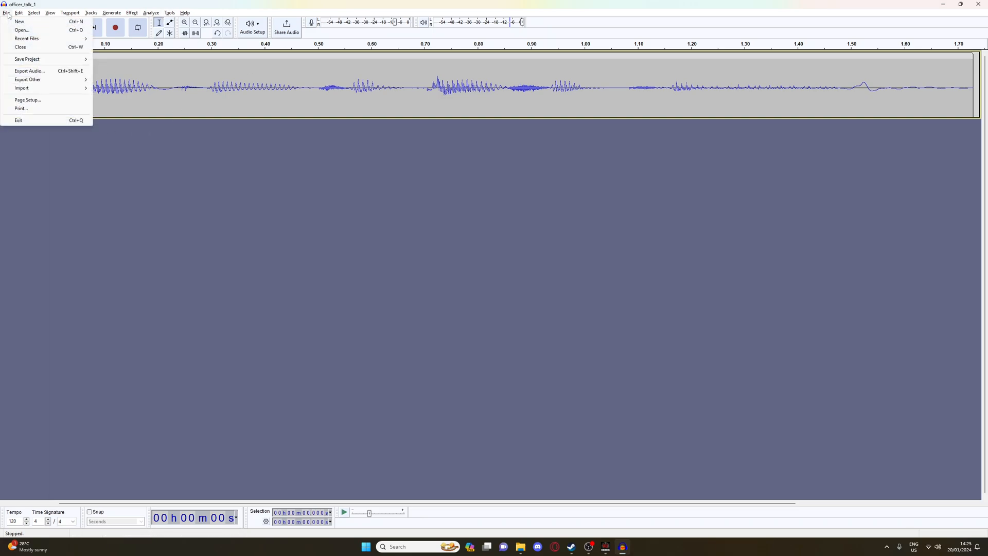
{"action": "mouse_move", "coordinate": [28, 71]}
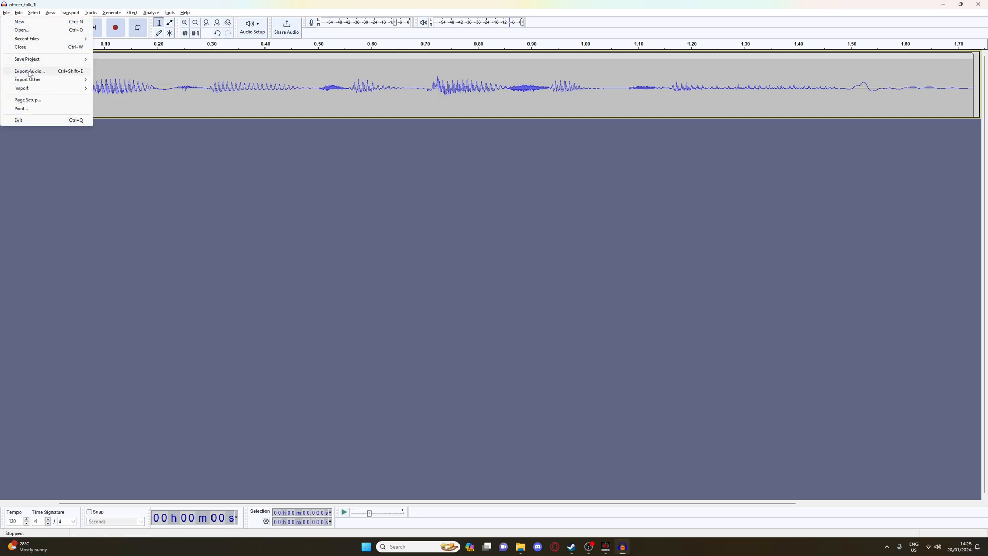
{"action": "left_click", "coordinate": [28, 71]}
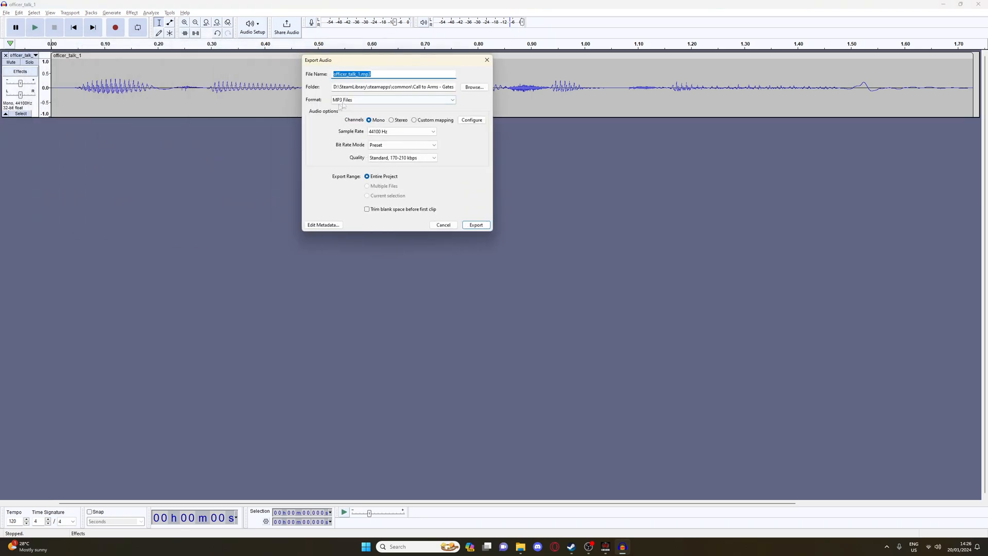
{"action": "left_click", "coordinate": [391, 100]}
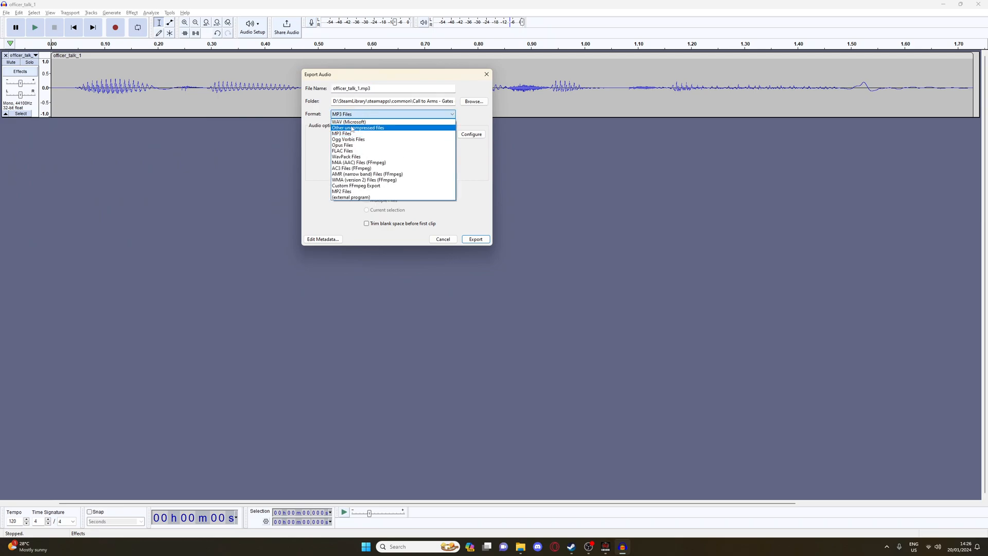
{"action": "left_click", "coordinate": [347, 121]}
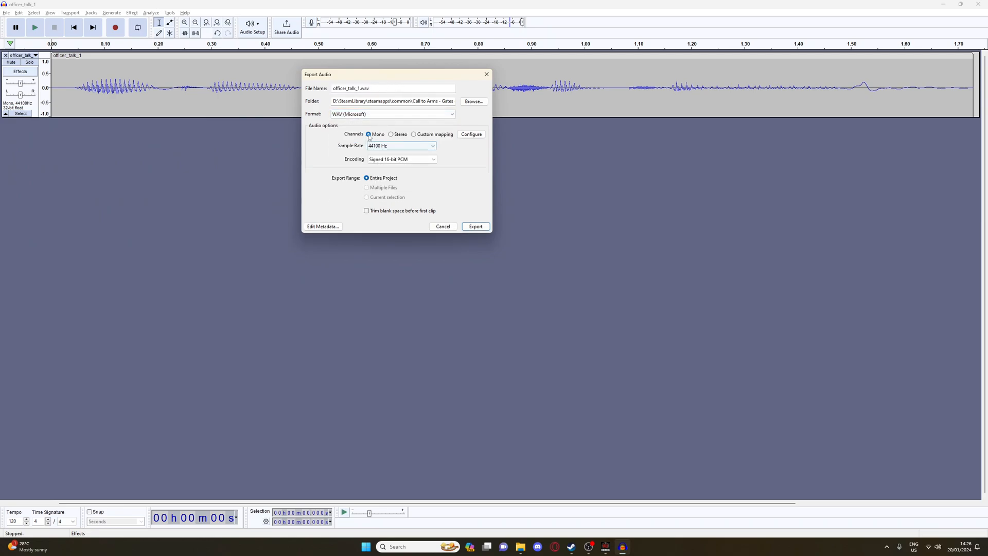
{"action": "left_click", "coordinate": [472, 102]}
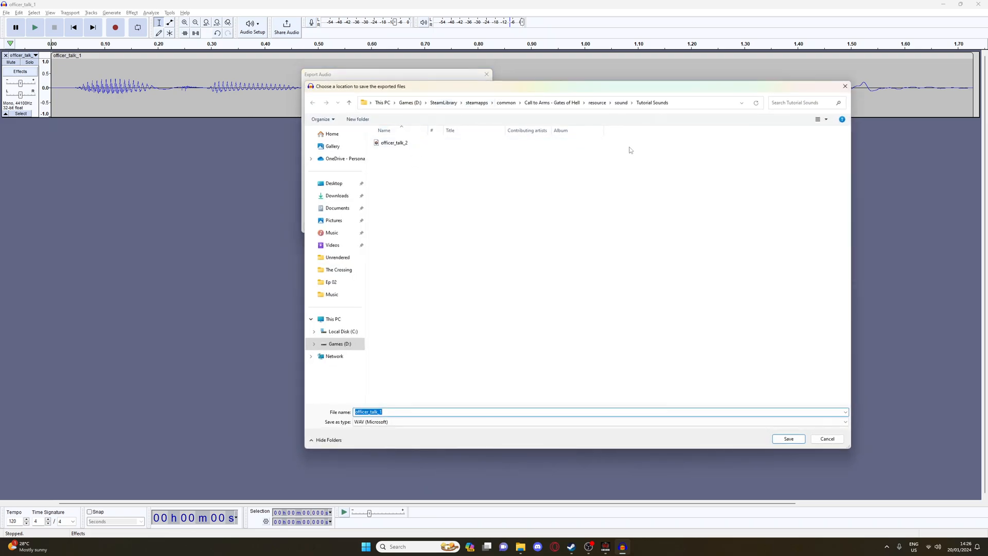
{"action": "mouse_move", "coordinate": [554, 102]}
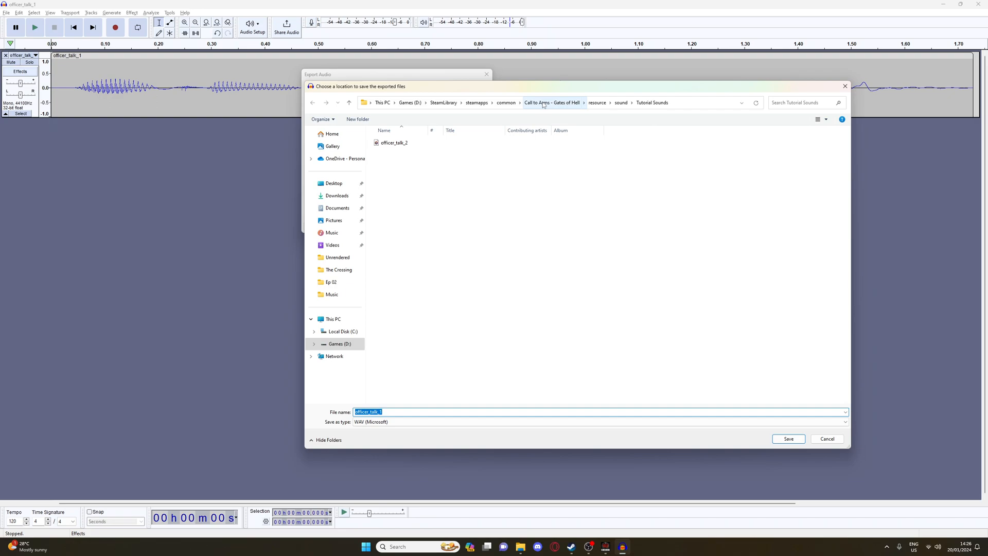
{"action": "mouse_move", "coordinate": [420, 285]}
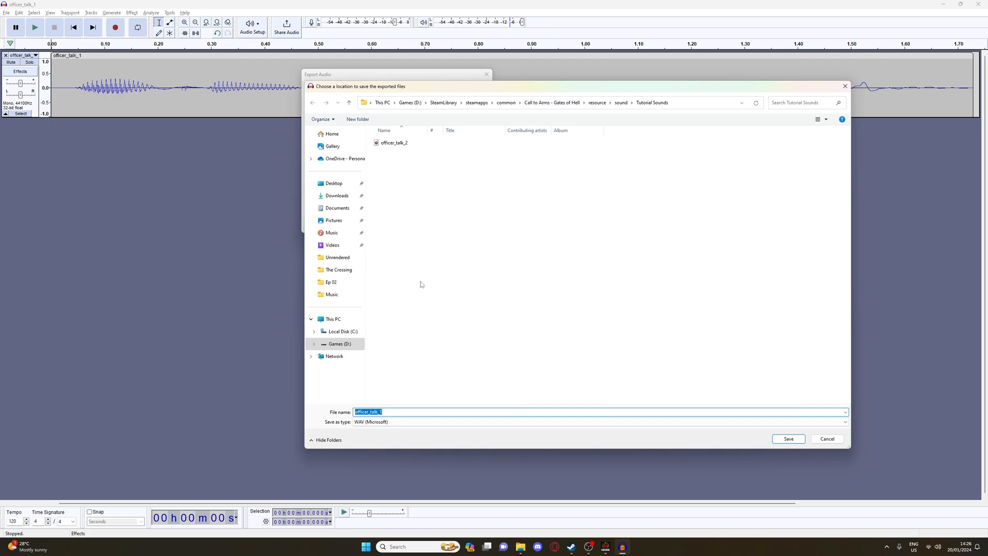
- Navigate from the Games (D:) drive through SteamLibrary and steamapps into the game's resource > sound folder
{"action": "left_click", "coordinate": [338, 344]}
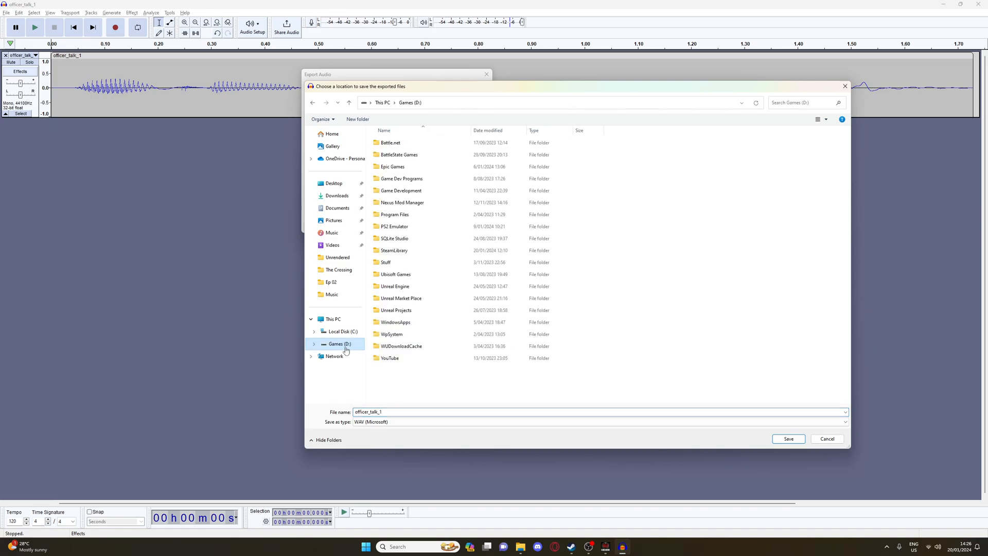
{"action": "double_click", "coordinate": [395, 251]}
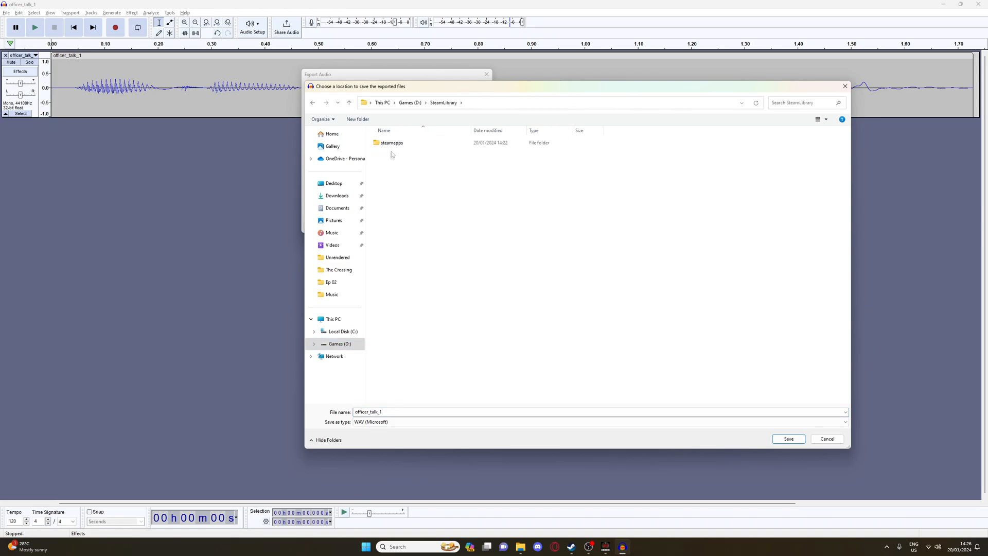
{"action": "left_click", "coordinate": [391, 142]}
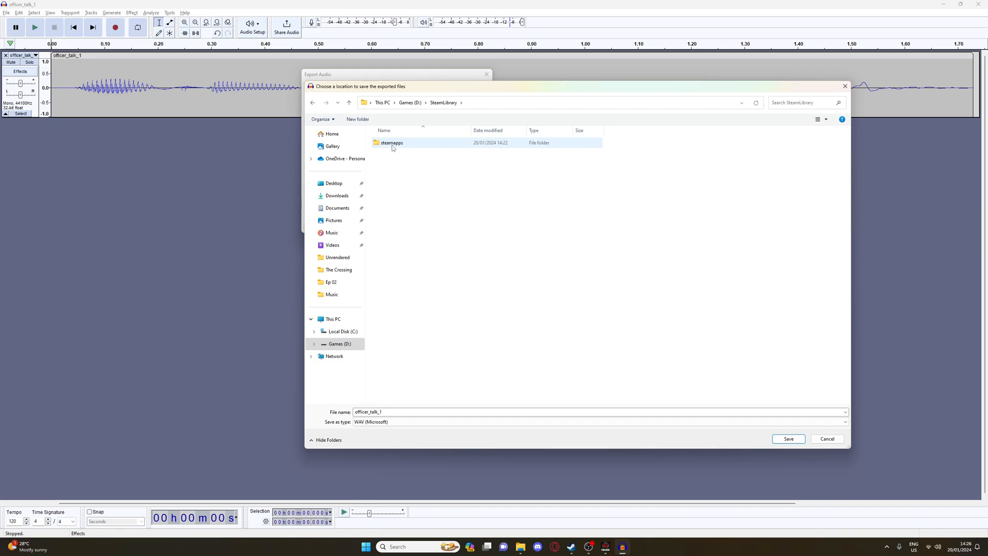
{"action": "double_click", "coordinate": [391, 142]}
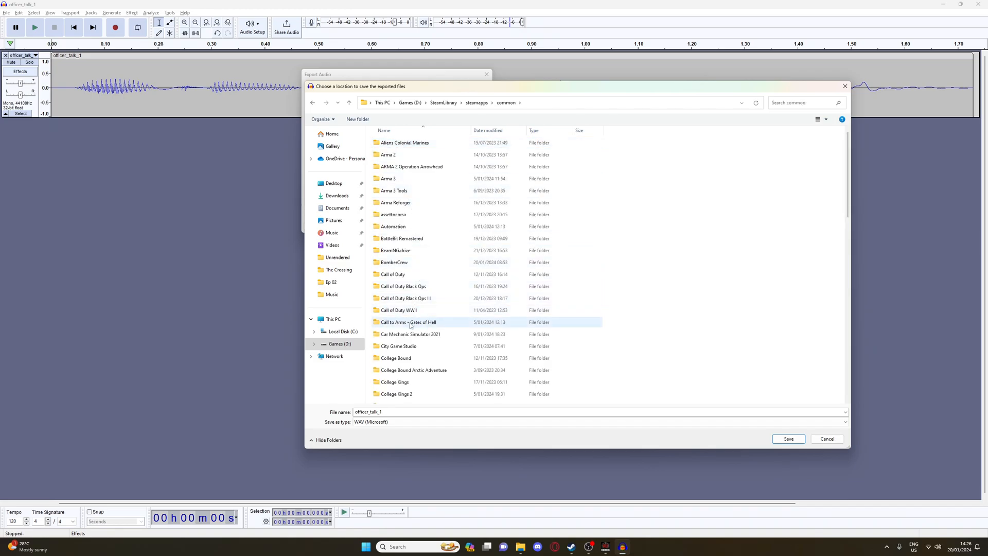
{"action": "double_click", "coordinate": [407, 322]}
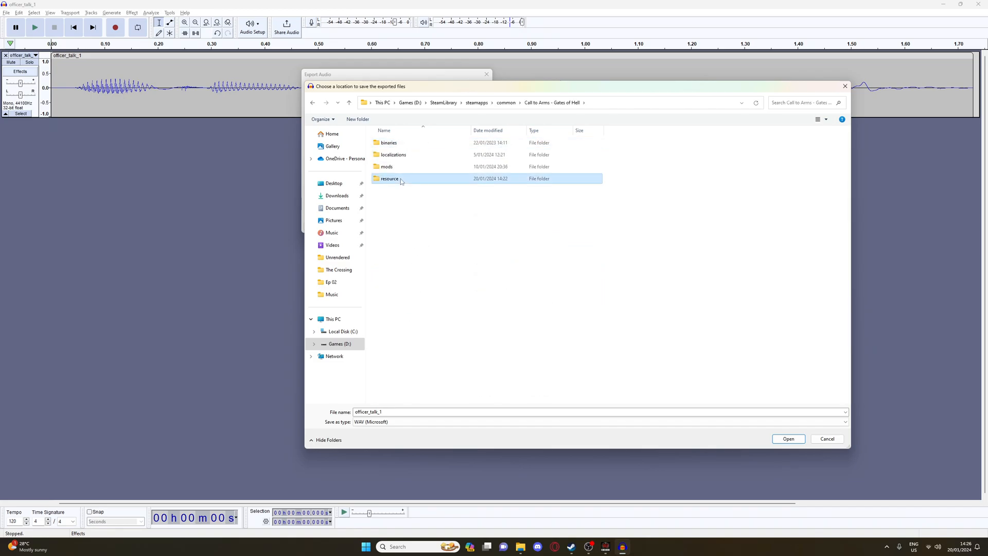
{"action": "double_click", "coordinate": [389, 178]}
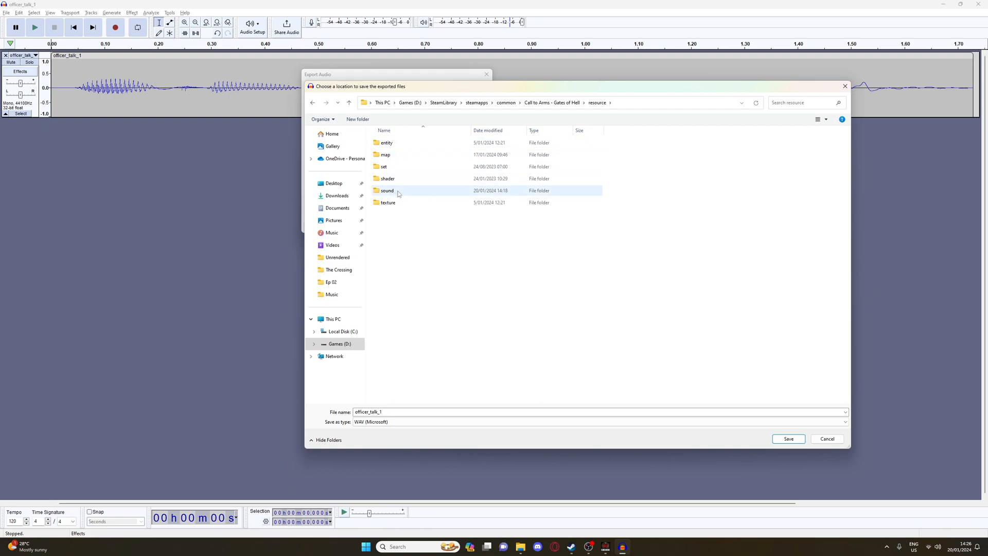
{"action": "double_click", "coordinate": [386, 190]}
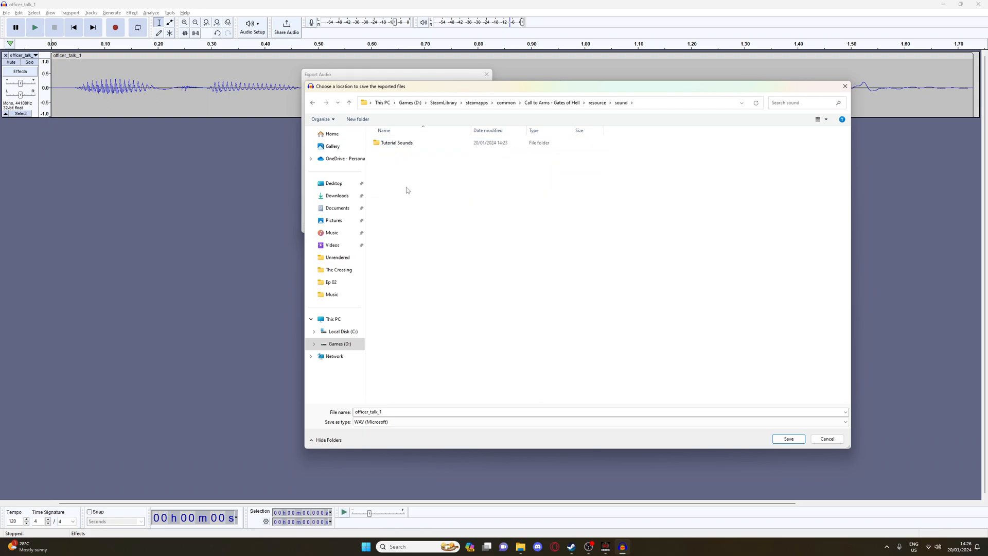
- Export officer_talk_1 as WAV into the Tutorial Sounds folder
{"action": "left_click", "coordinate": [396, 142]}
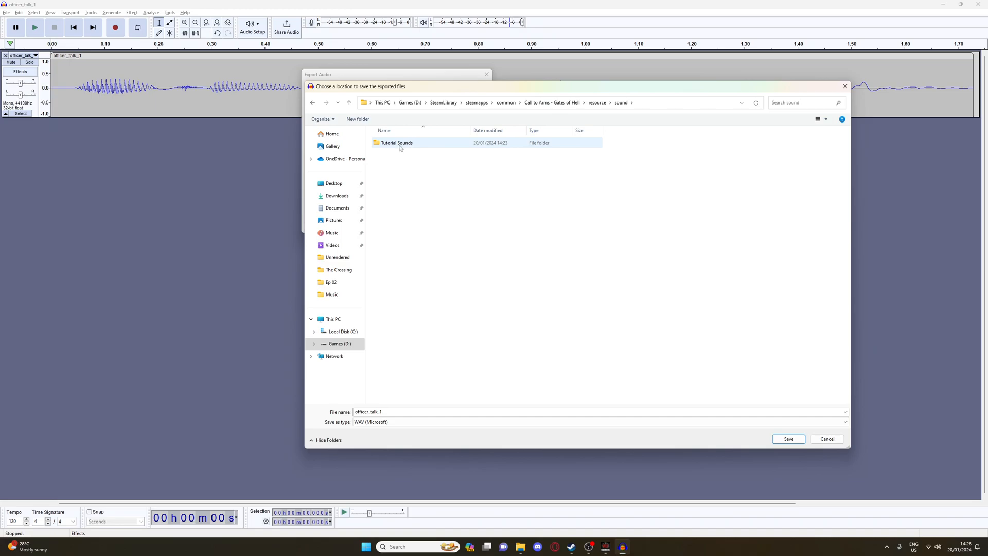
{"action": "double_click", "coordinate": [396, 142]}
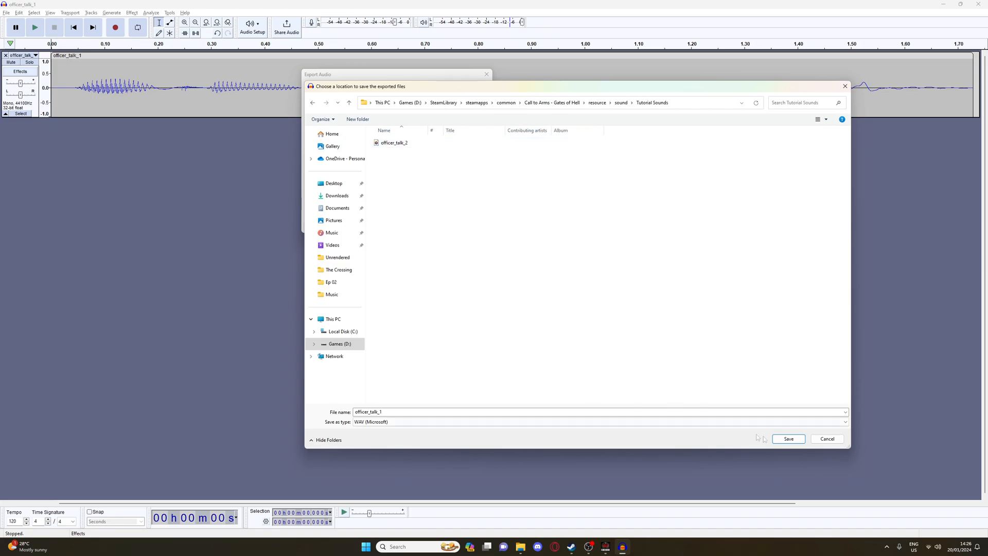
{"action": "left_click", "coordinate": [787, 438]}
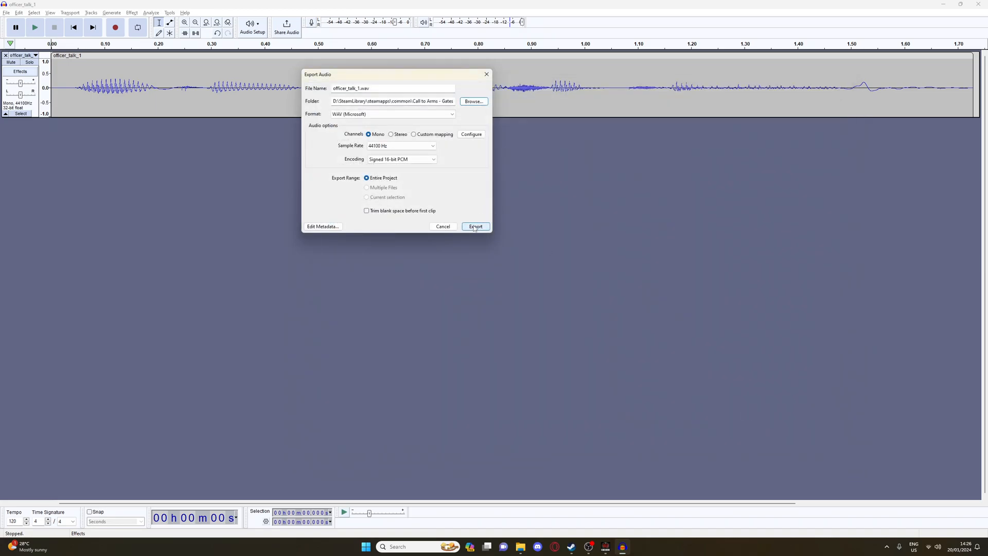
{"action": "left_click", "coordinate": [474, 227]}
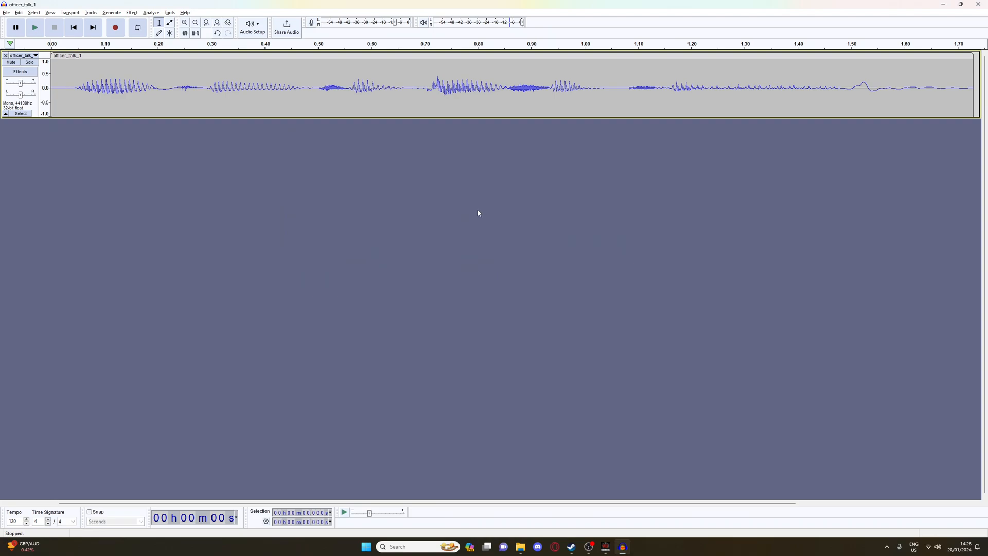
{"action": "mouse_move", "coordinate": [271, 126]}
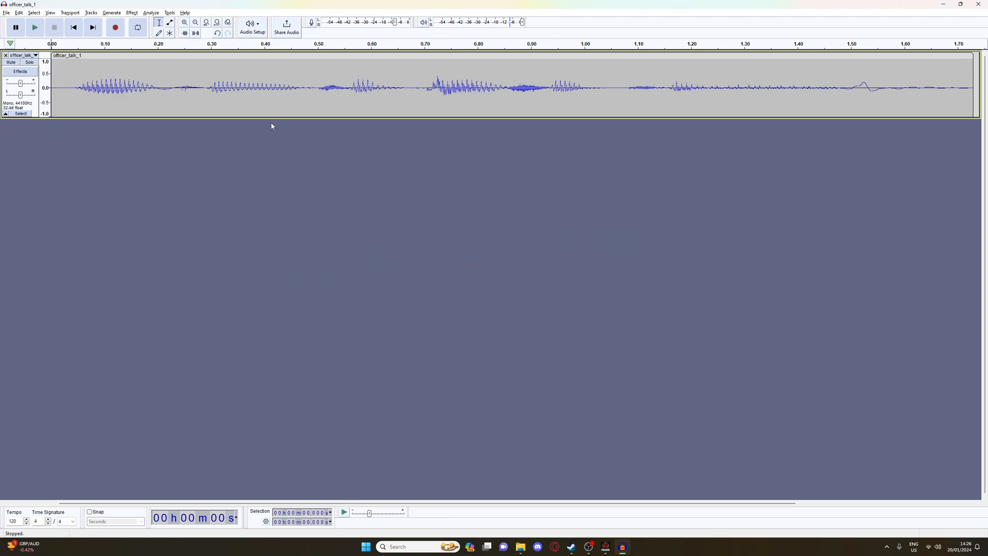
{"action": "mouse_move", "coordinate": [311, 144]}
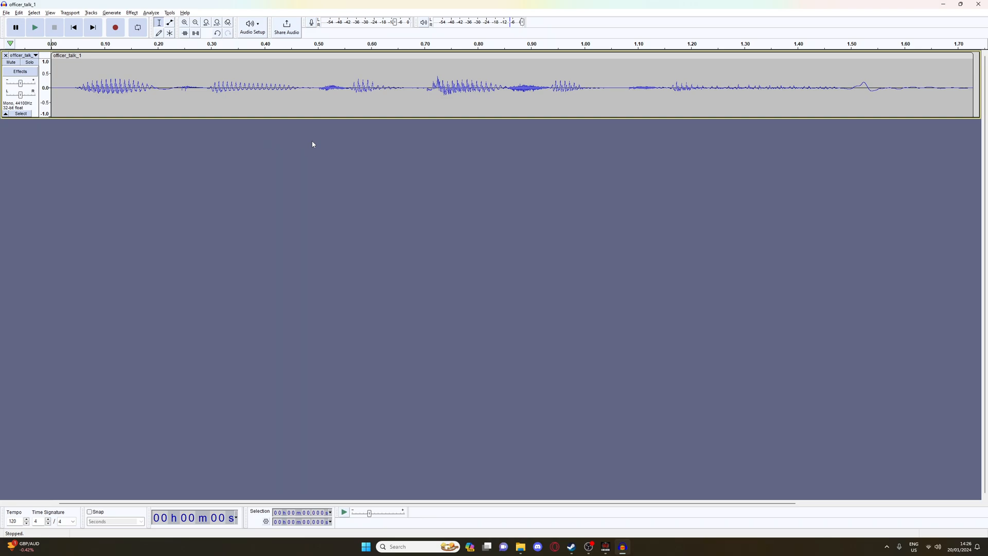
{"action": "key", "text": "alt+tab"}
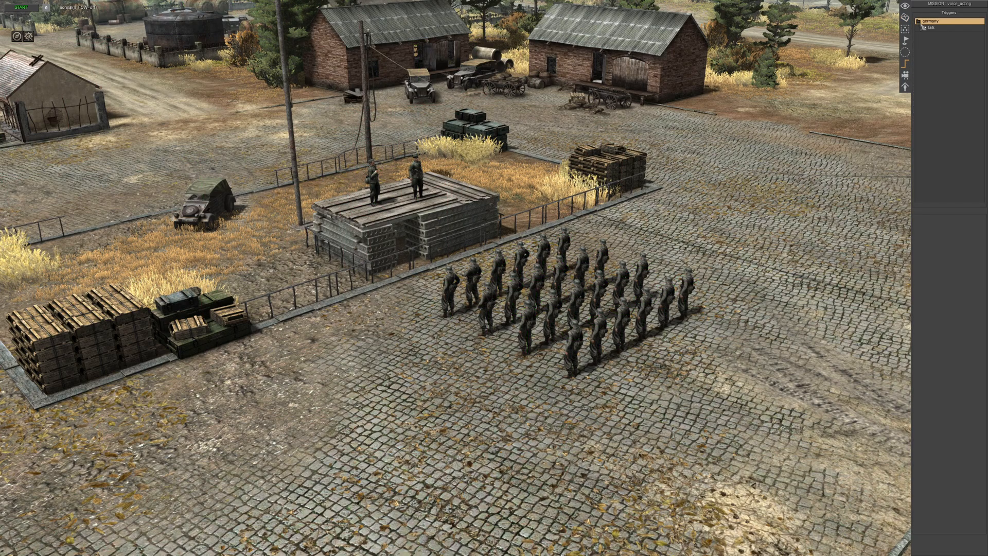
- Add a sound command to the officer_talk trigger that plays officer_talk_1
{"action": "left_click", "coordinate": [939, 32]}
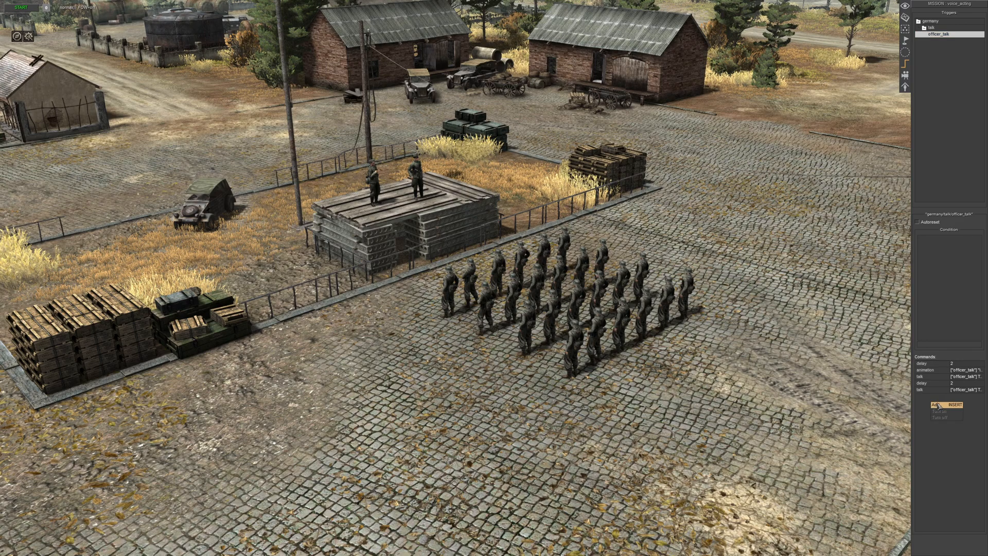
{"action": "left_click", "coordinate": [935, 405]}
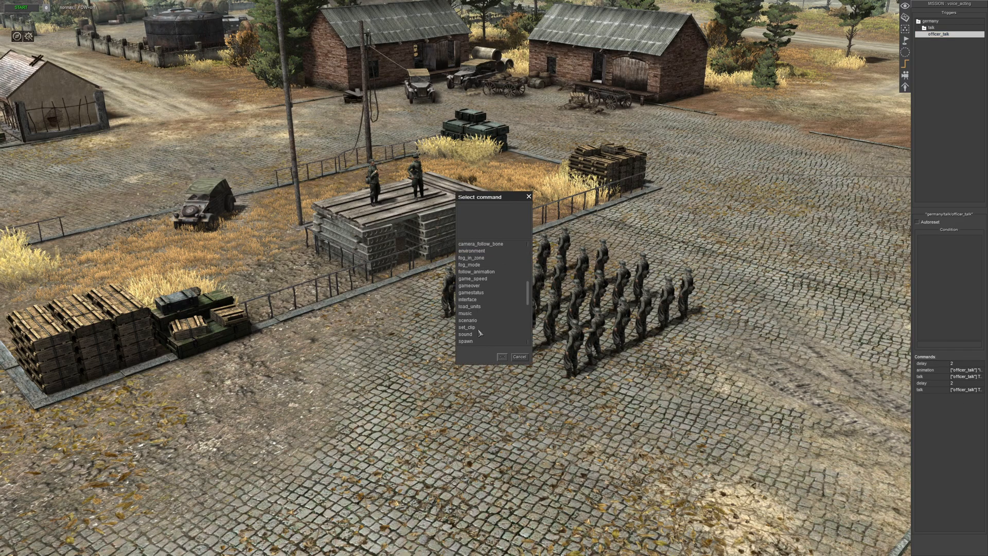
{"action": "double_click", "coordinate": [465, 333]}
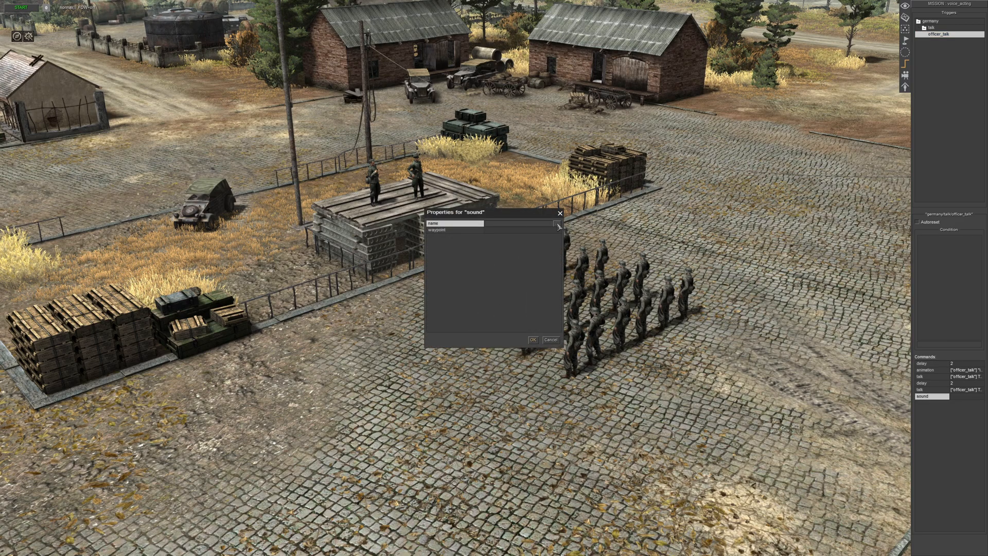
{"action": "left_click", "coordinate": [557, 226]}
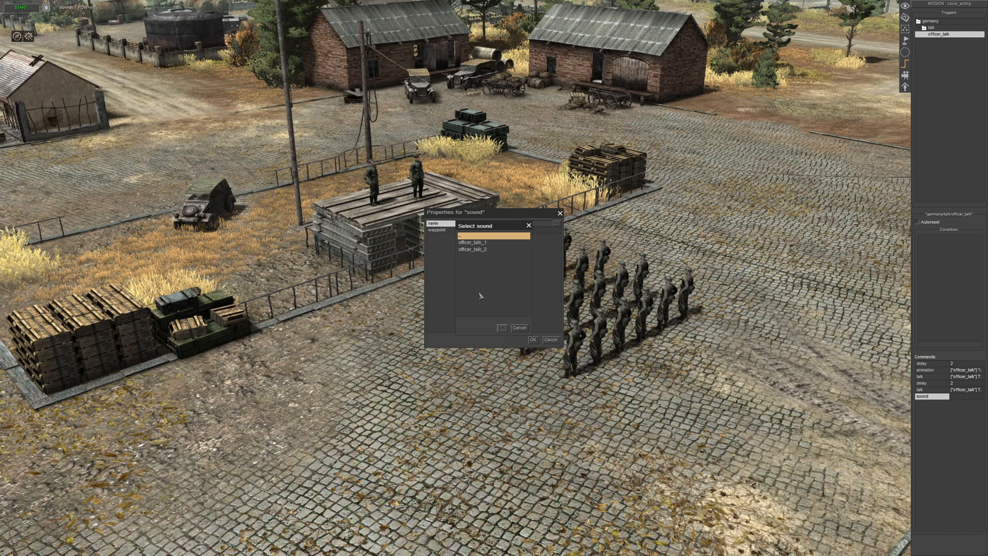
{"action": "left_click", "coordinate": [472, 243]}
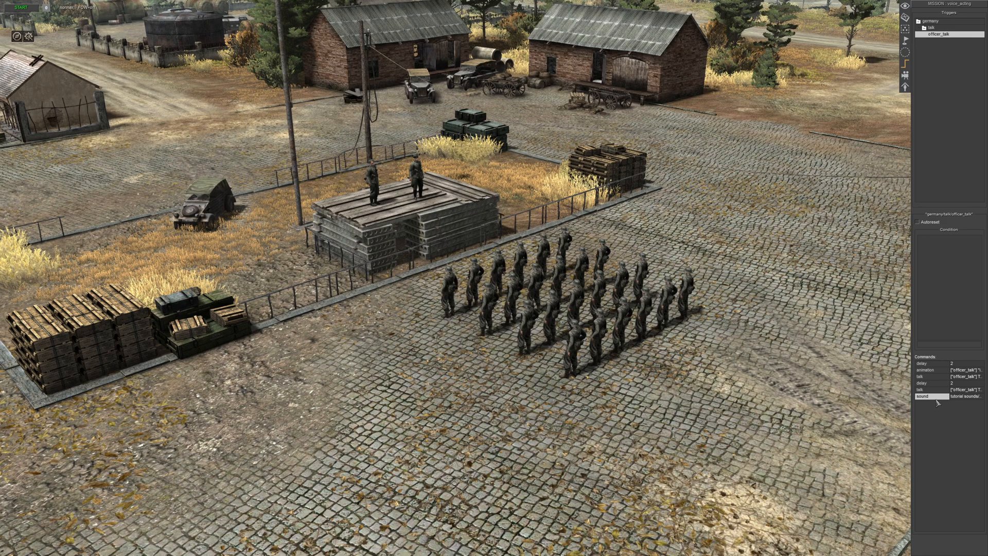
- Add a second sound command and bring up its list of available sounds
{"action": "left_click", "coordinate": [935, 396]}
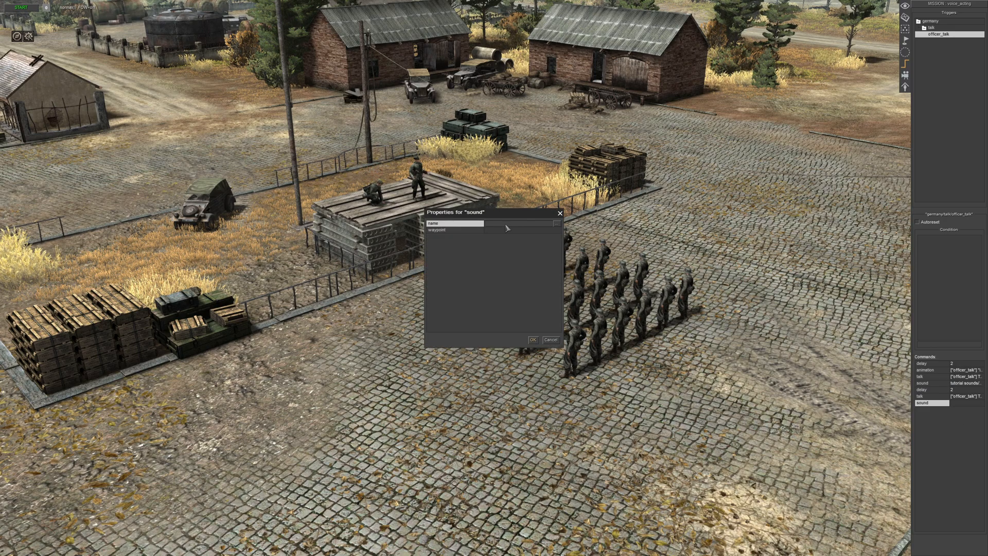
{"action": "left_click", "coordinate": [556, 224]}
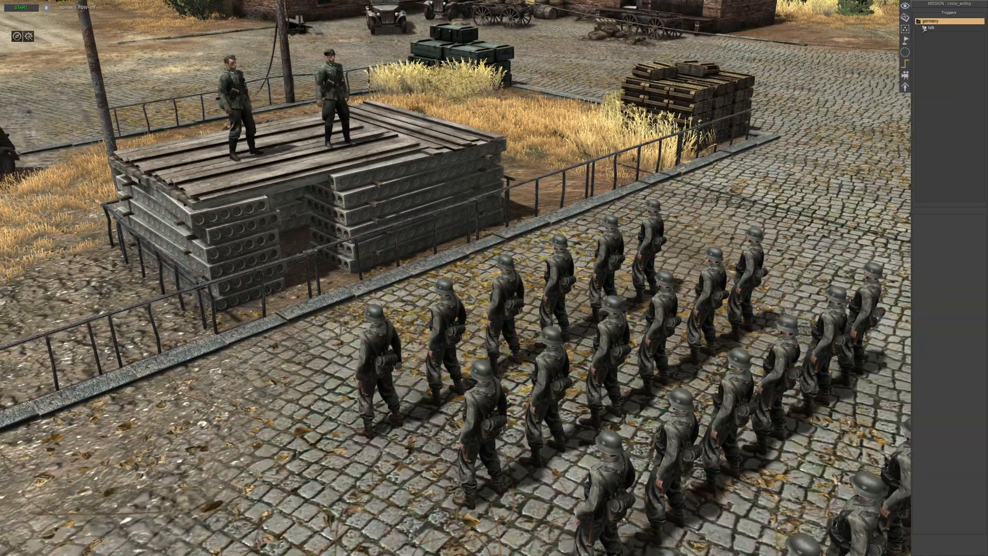
- Collapse the officer_talk trigger folder in the trigger list
{"action": "left_click", "coordinate": [937, 34]}
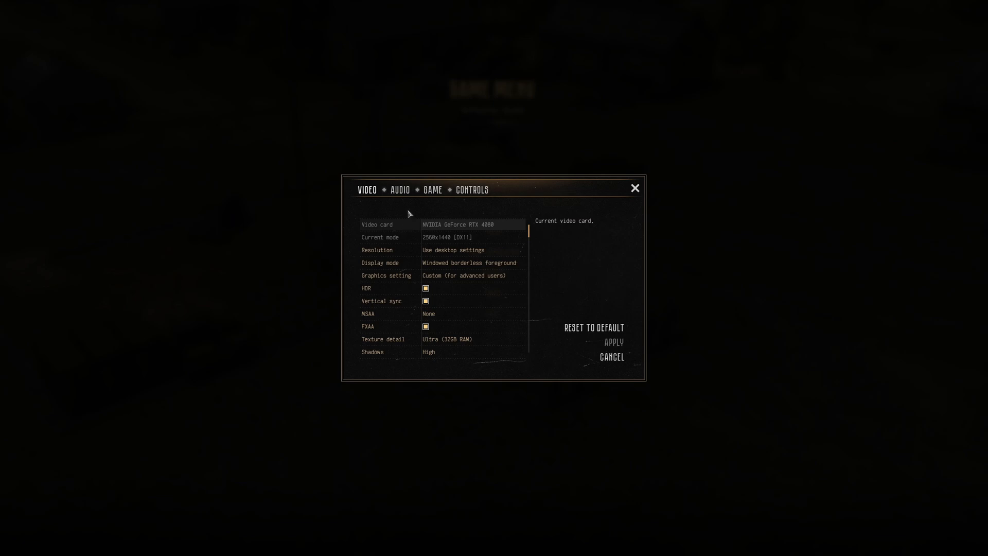
- Switch the game's Options menu to the VIDEO tab
{"action": "left_click", "coordinate": [399, 189]}
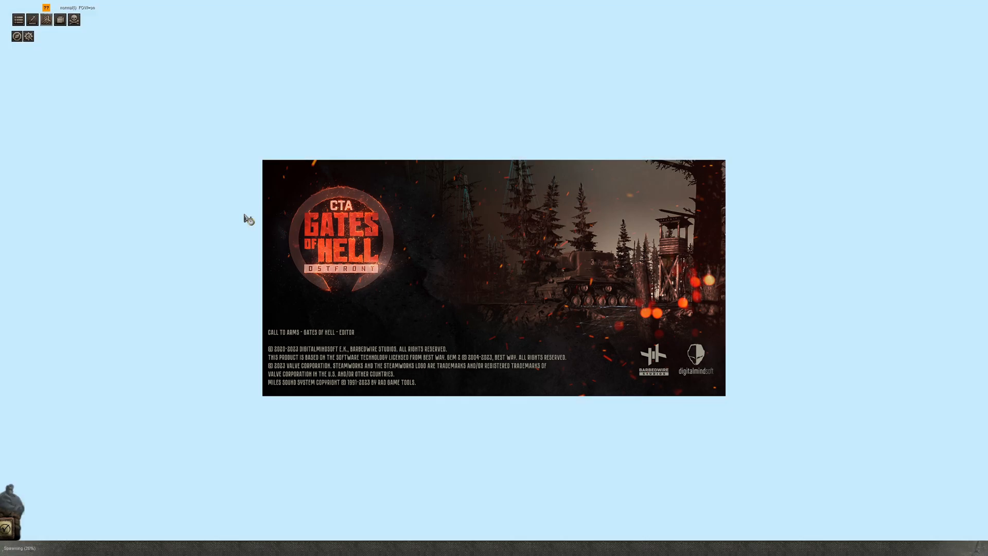
{"action": "mouse_move", "coordinate": [312, 193]}
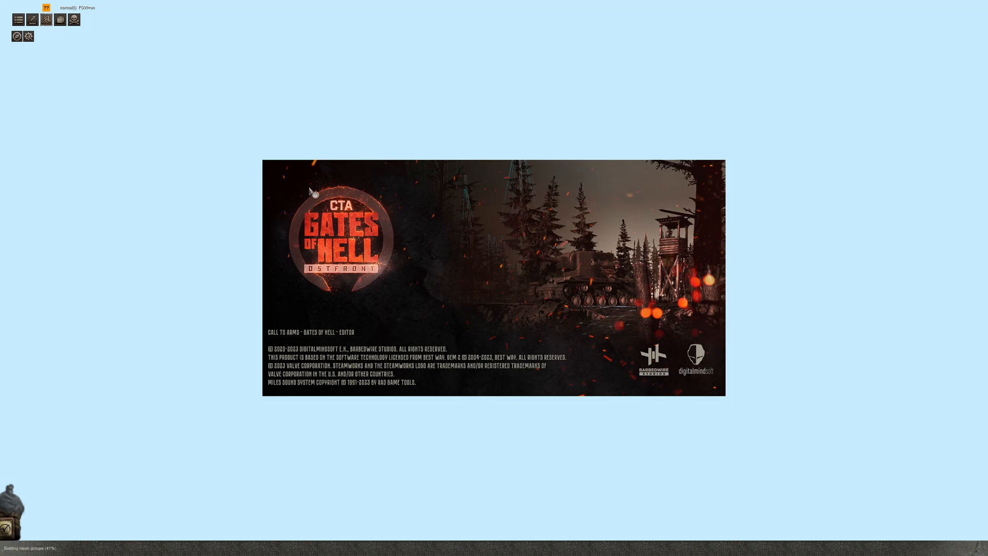